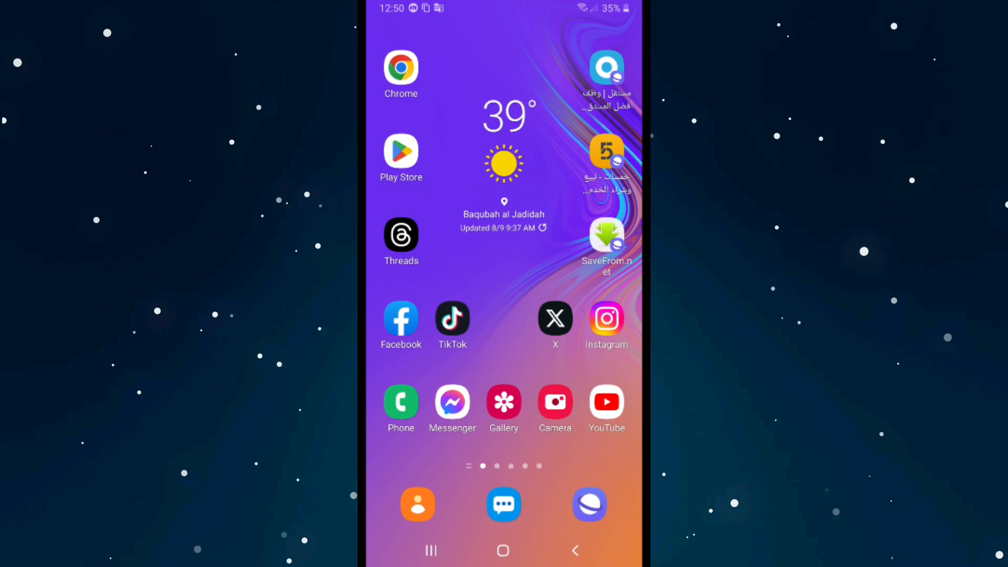
Launch the X app from the home screen to its For you feed
left_click(556, 318)
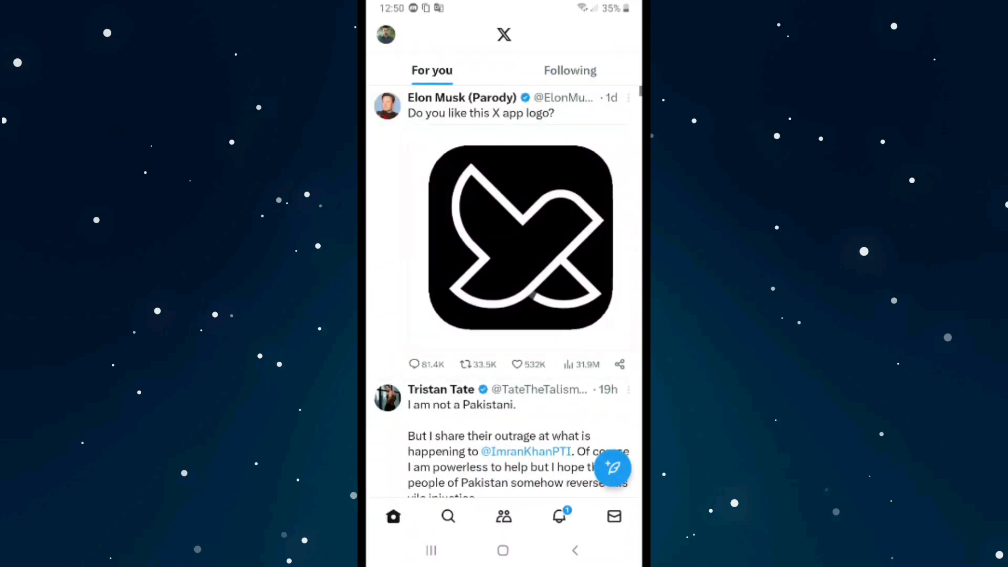
Show the account side menu with Settings & Support expanded
left_click(386, 32)
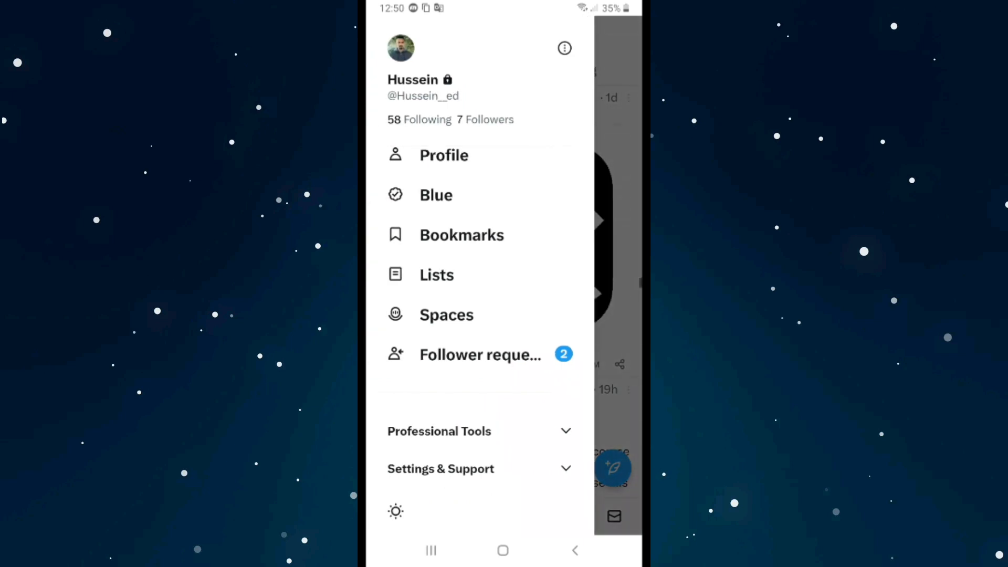
left_click(441, 468)
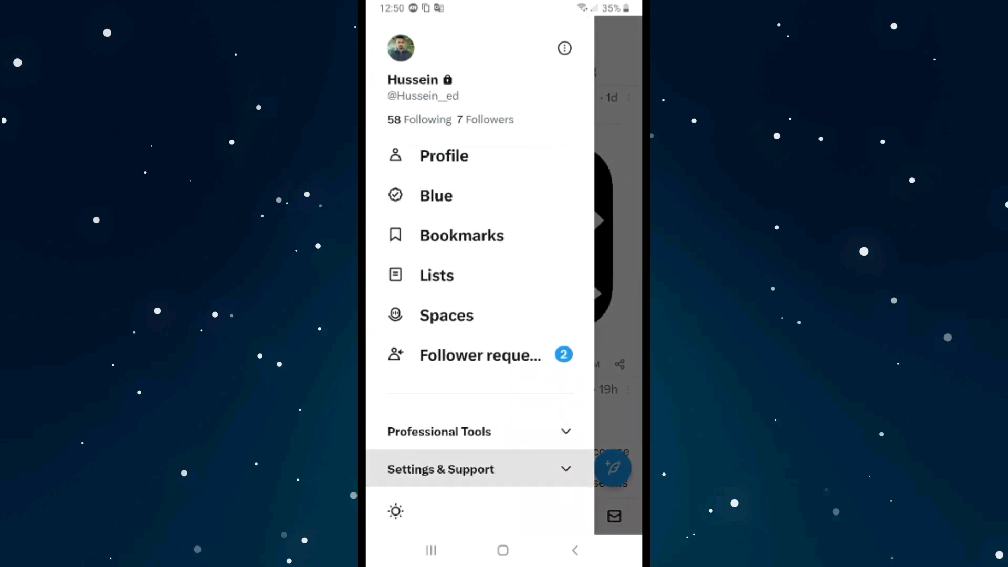
left_click(441, 469)
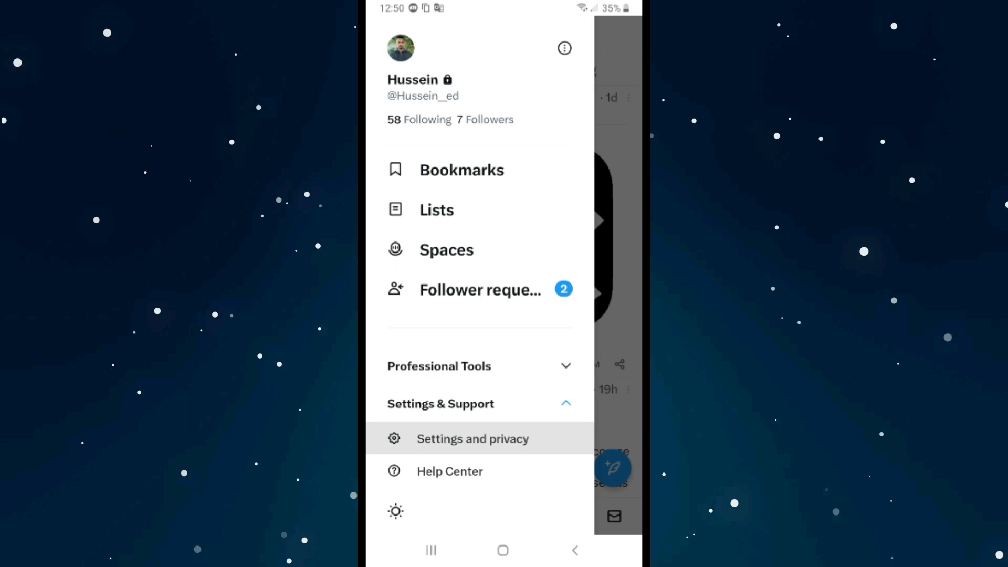
Go from Settings and privacy into the Privacy and safety page
left_click(473, 439)
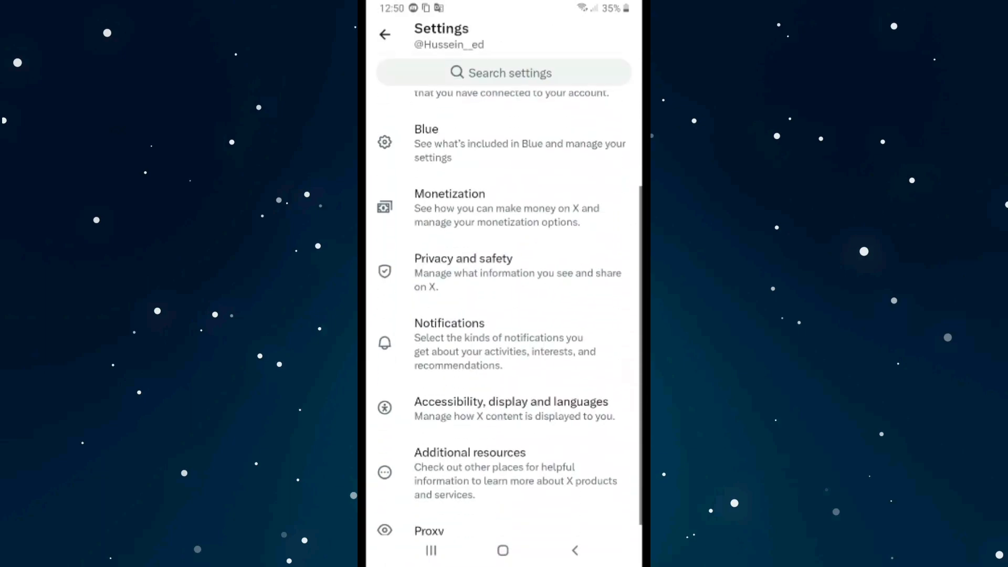
scroll("down", 3)
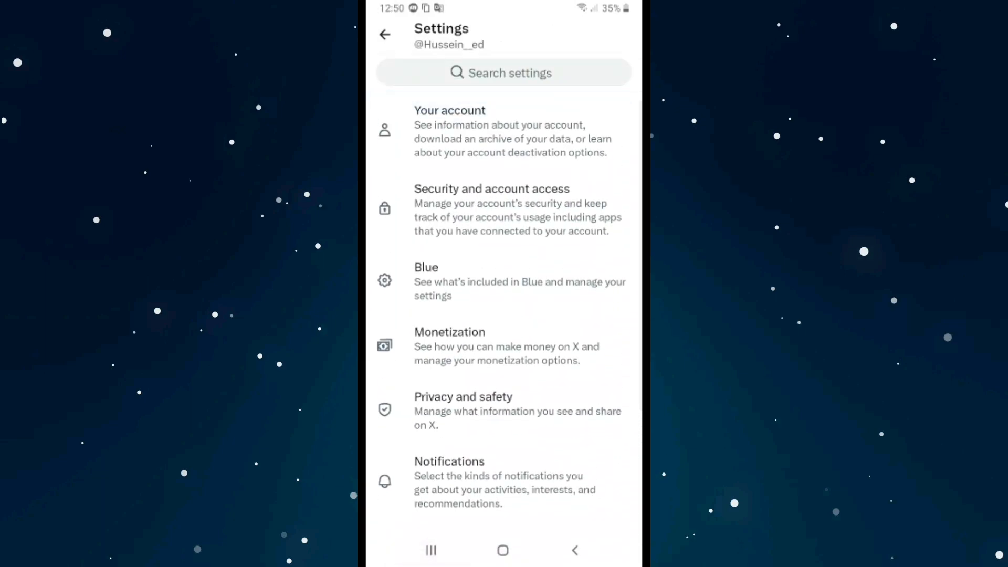
scroll("down", 3)
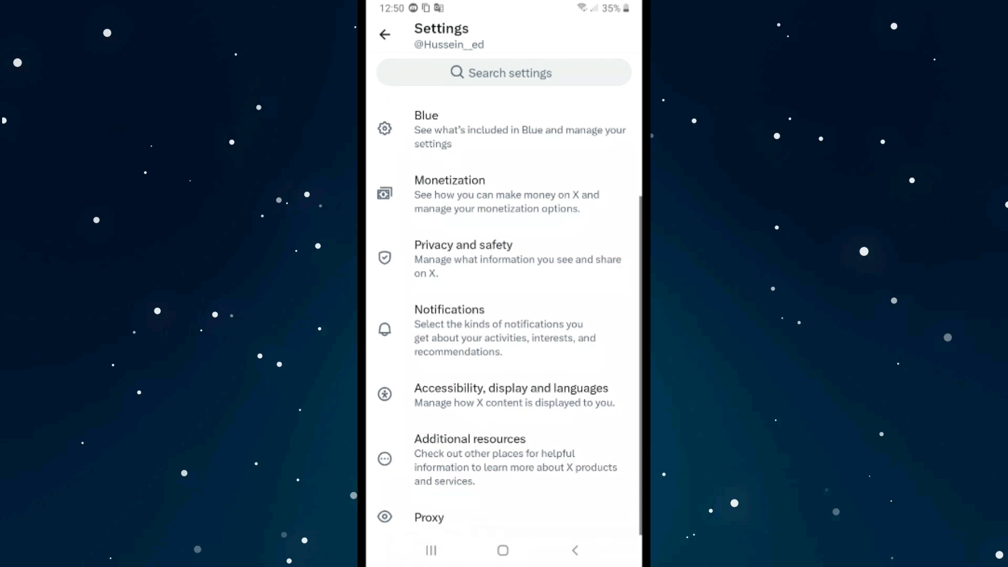
left_click(463, 258)
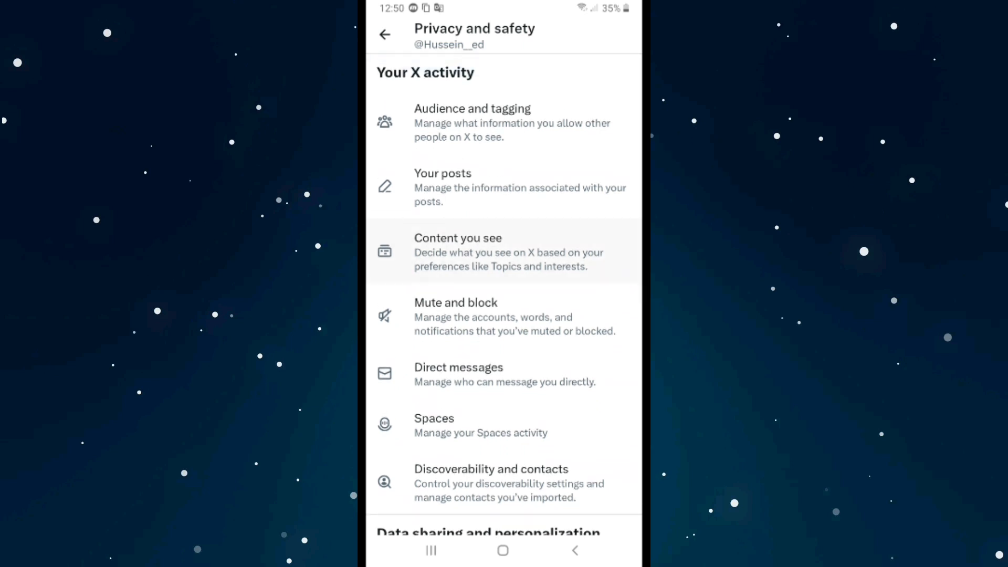
In Content you see, toggle sensitive-media display off and back on
left_click(457, 250)
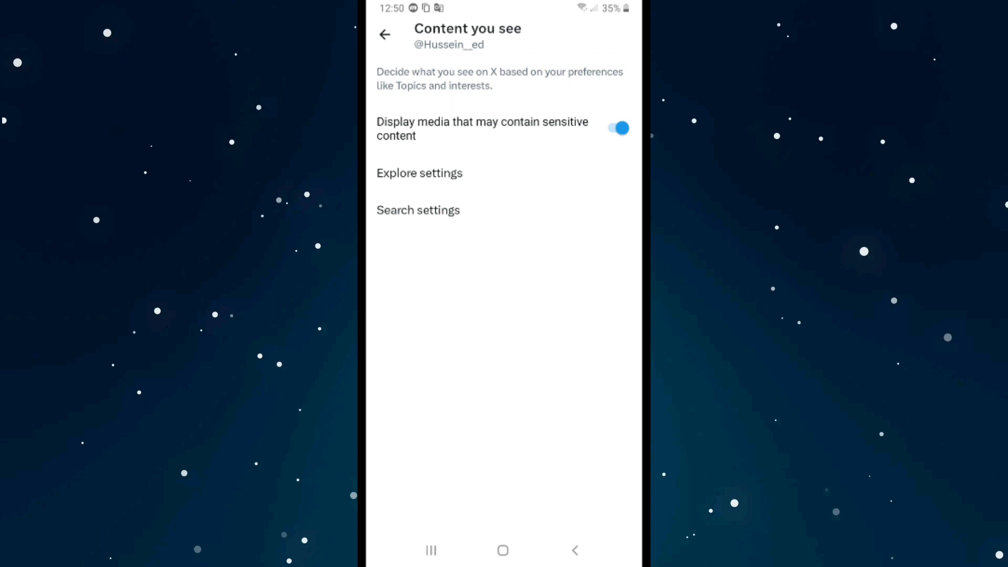
left_click(617, 127)
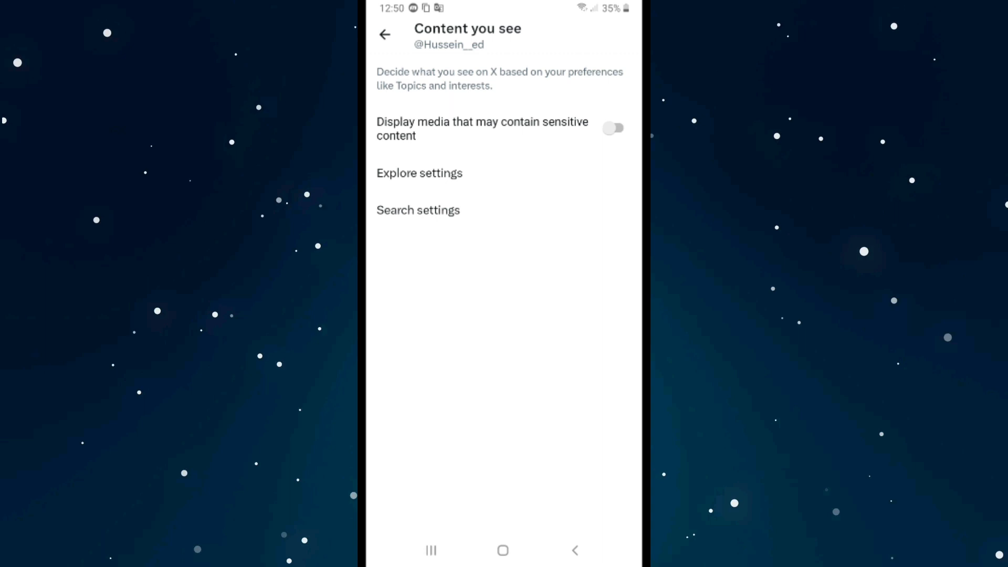
left_click(616, 127)
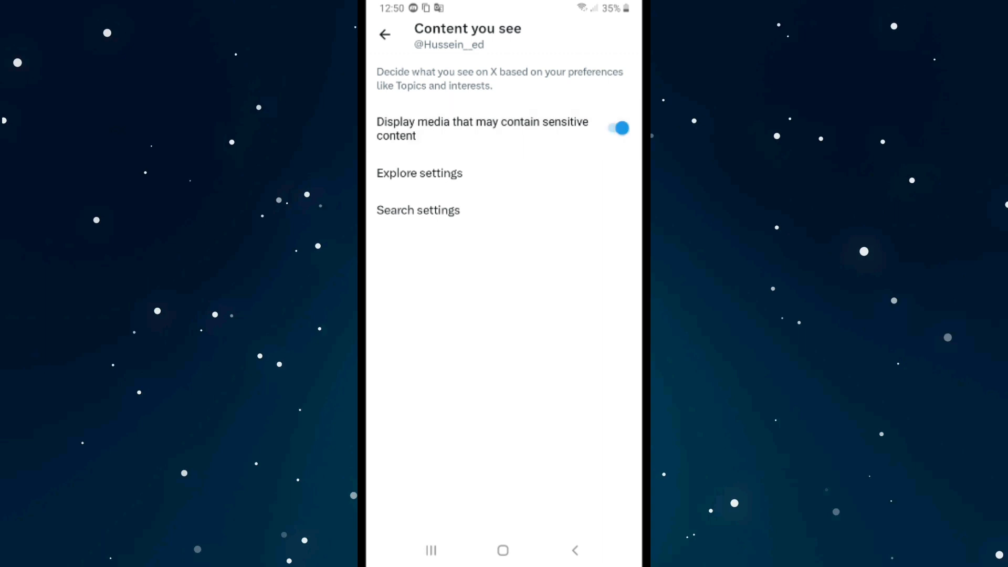
left_click(418, 210)
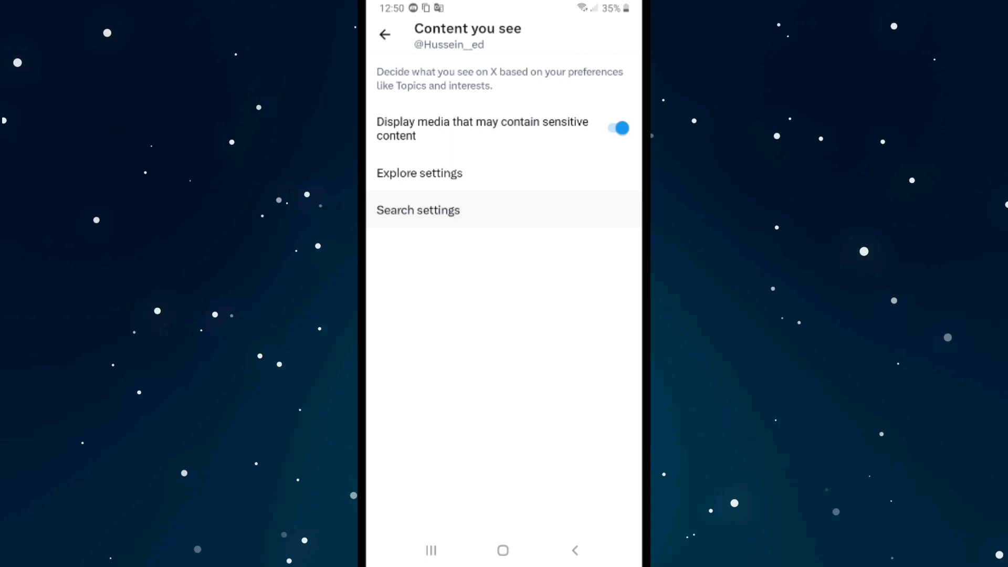
In Search settings, switch off 'Hide sensitive content'
left_click(418, 210)
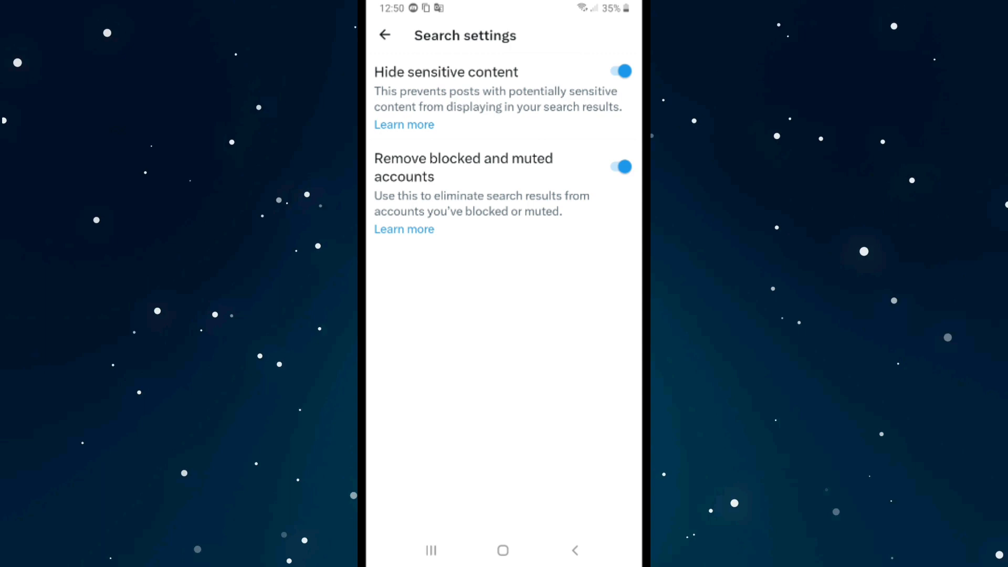
left_click(618, 71)
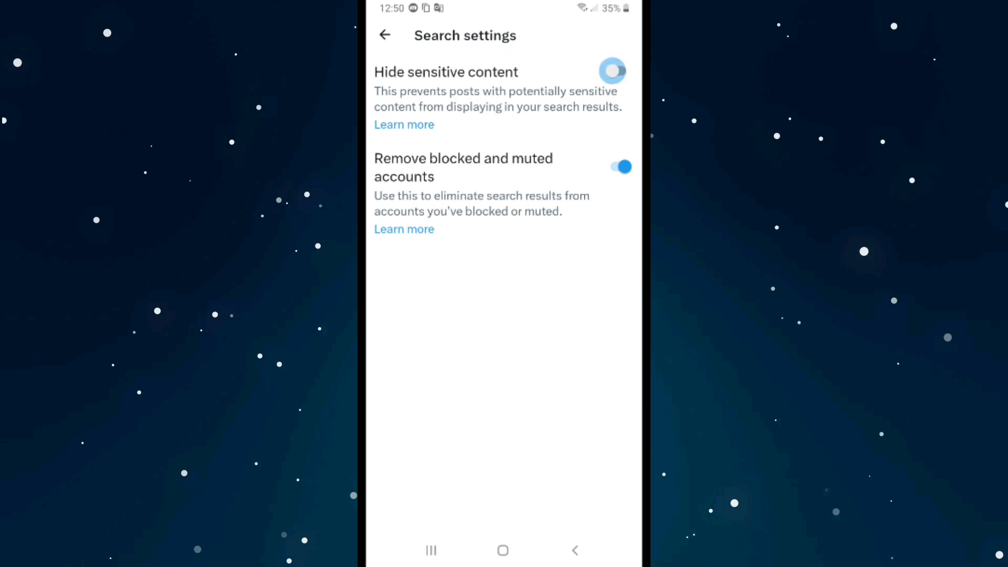
left_click(613, 72)
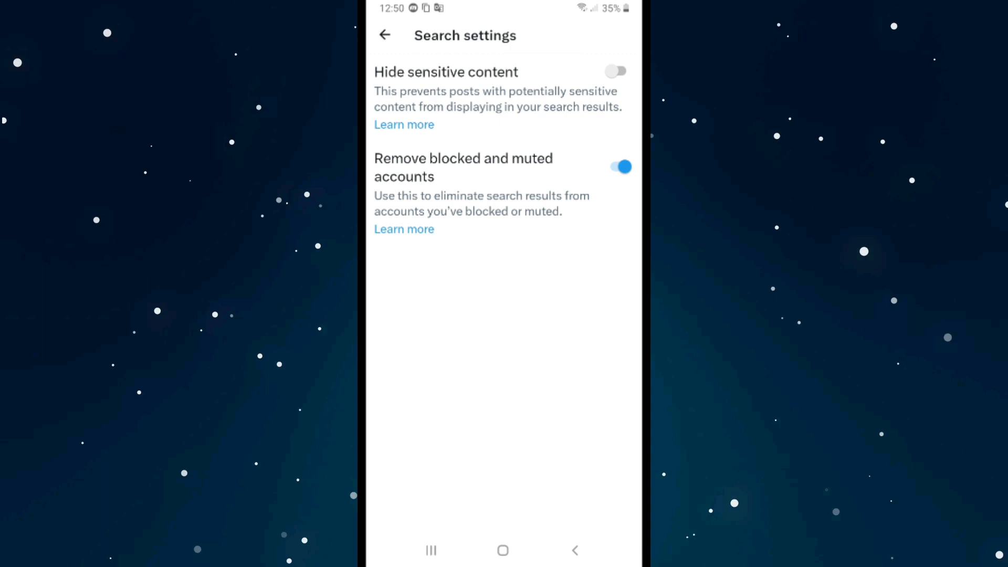